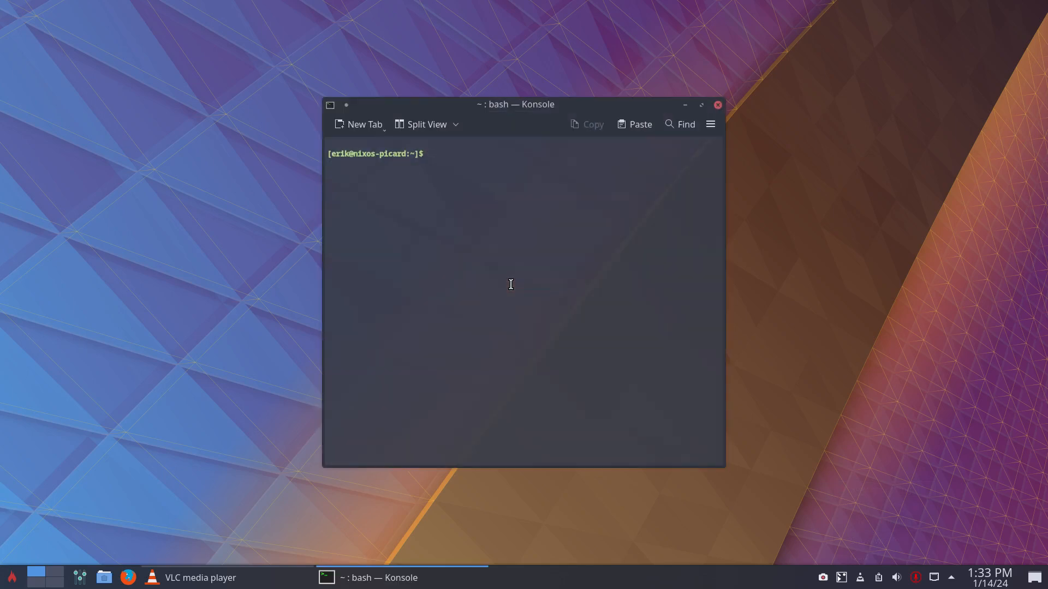
- Run neofetch for the NixOS system summary, then the custom howold command for BIOS details
{"action": "type", "text": "nios"}
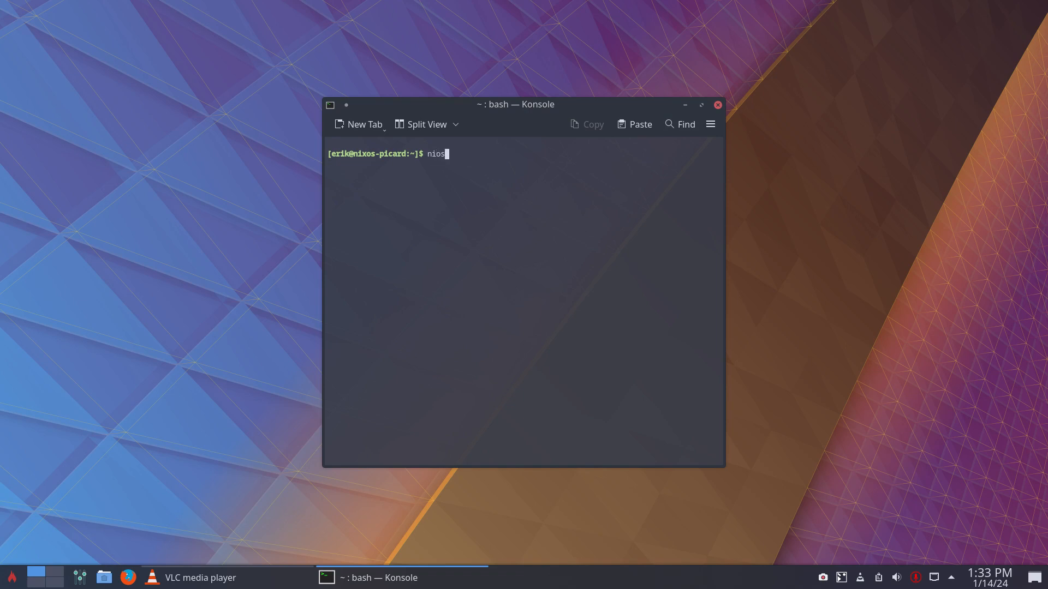
{"action": "key", "text": "BackSpace"}
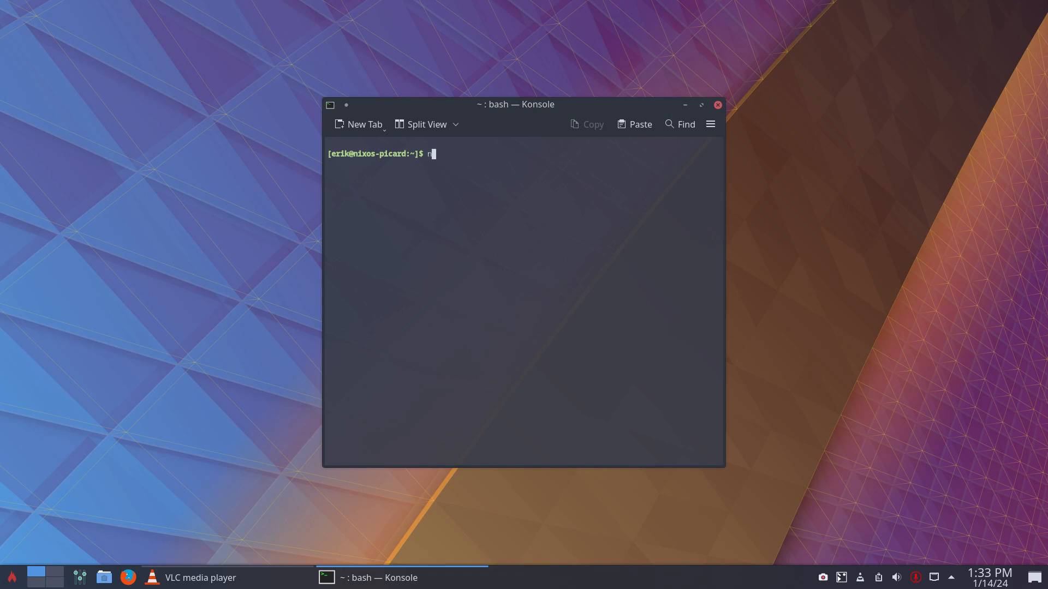
{"action": "type", "text": "eofetch"}
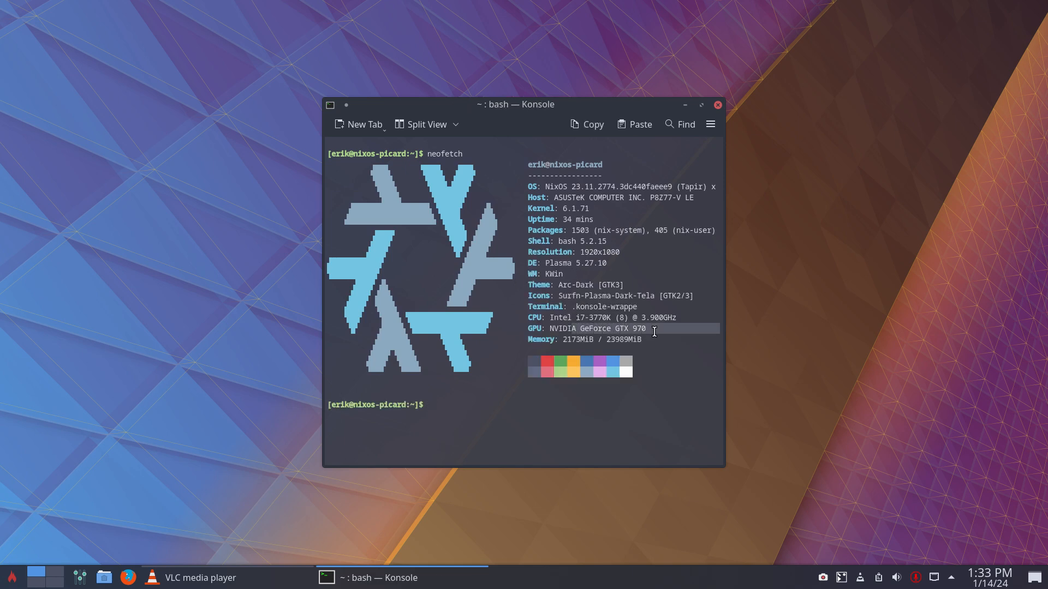
{"action": "type", "text": "howold"}
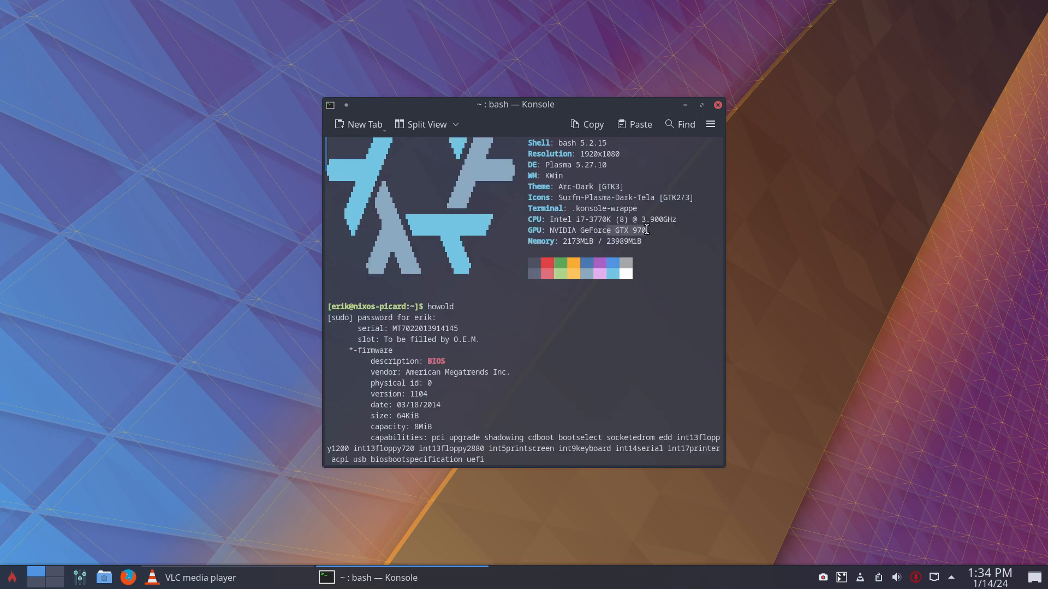
{"action": "mouse_move", "coordinate": [717, 105]}
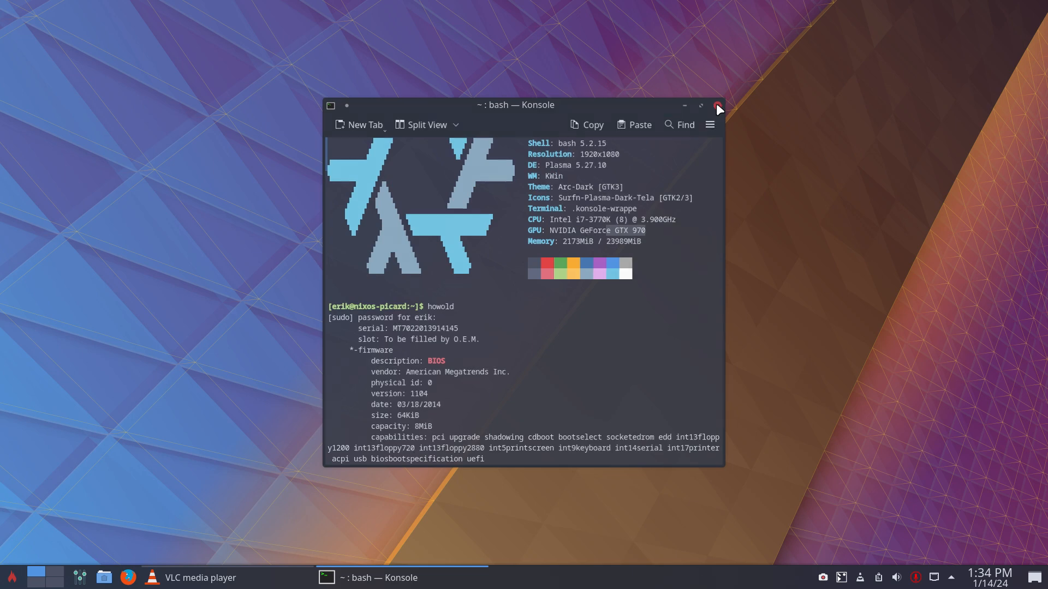
- Close the Konsole terminal window
{"action": "left_click", "coordinate": [717, 105]}
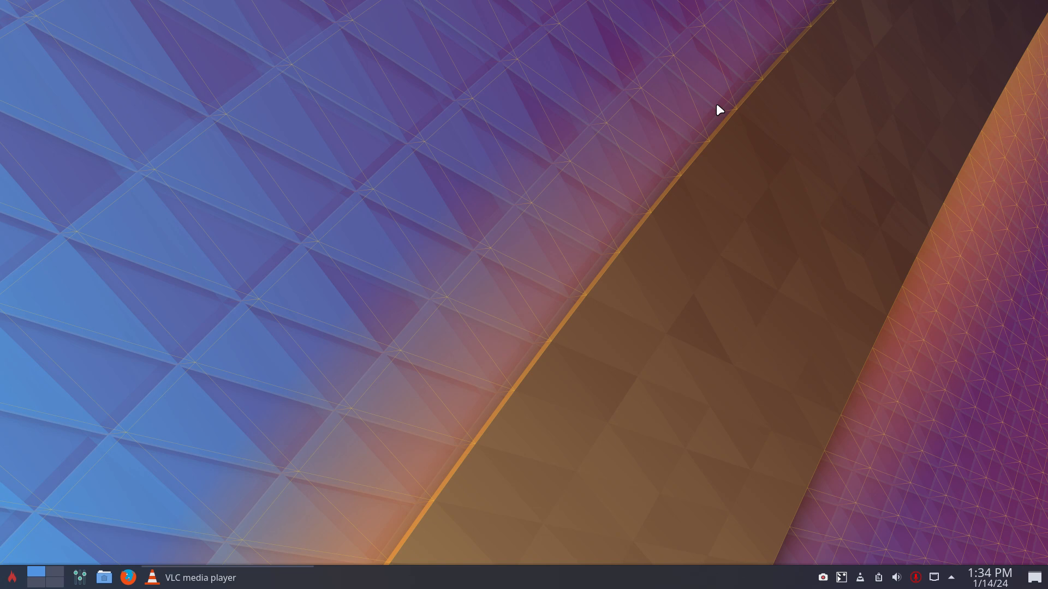
{"action": "mouse_move", "coordinate": [484, 198]}
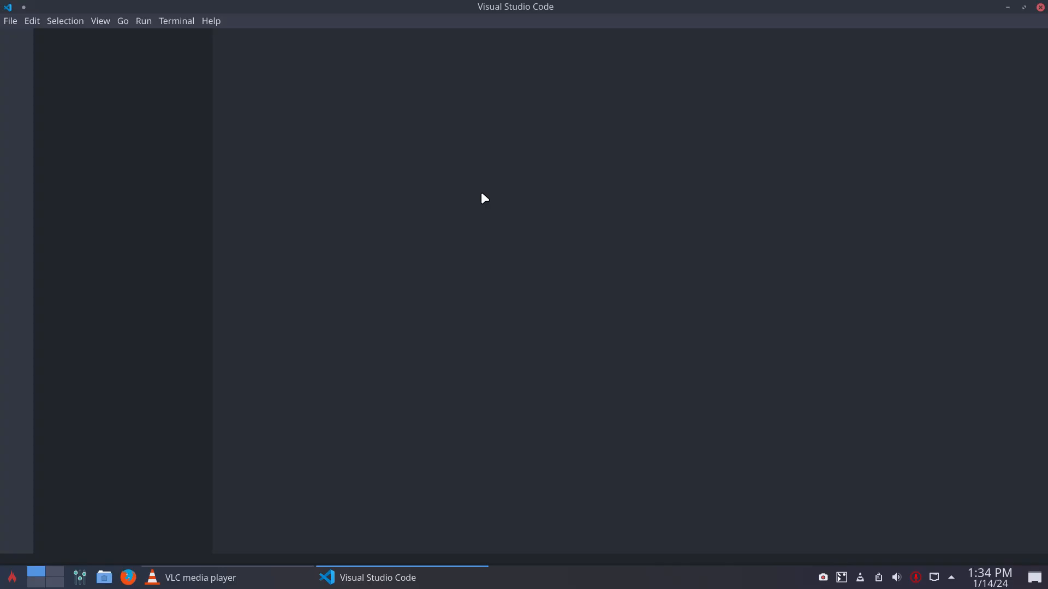
{"action": "left_click", "coordinate": [210, 21]}
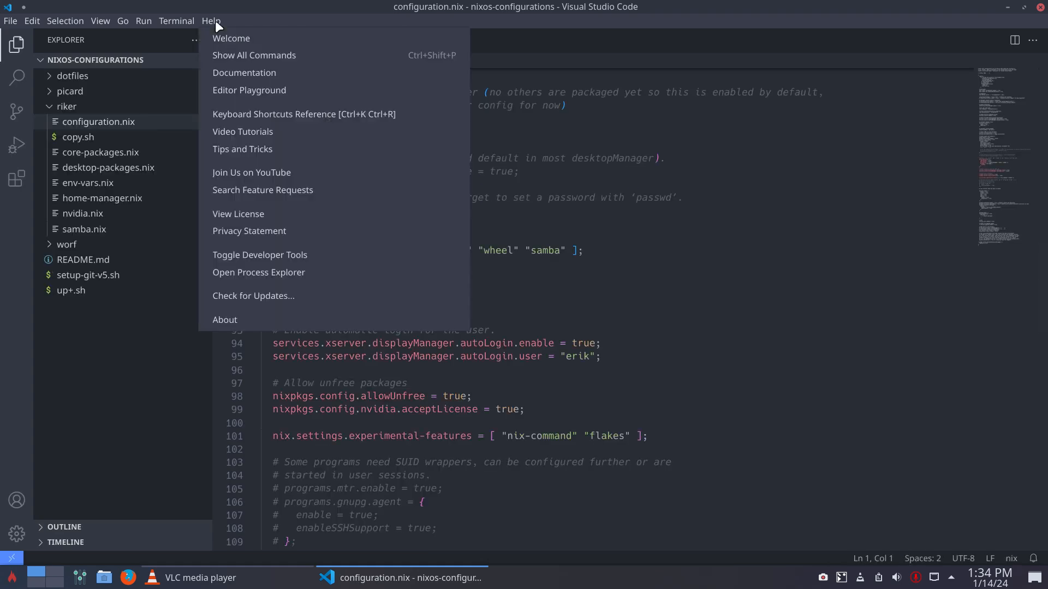
{"action": "left_click", "coordinate": [226, 319]}
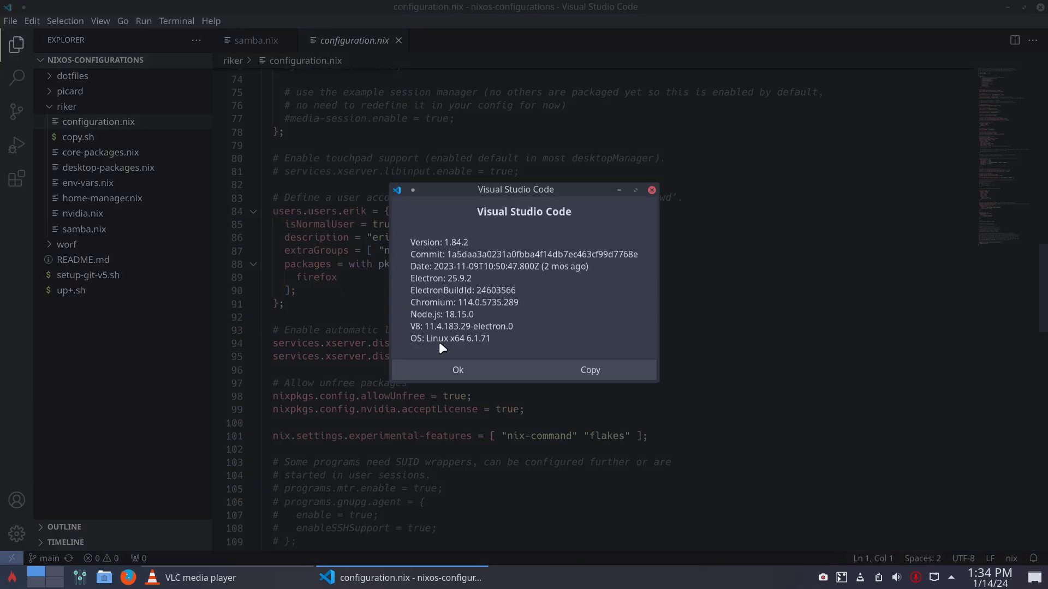
{"action": "left_click", "coordinate": [458, 369]}
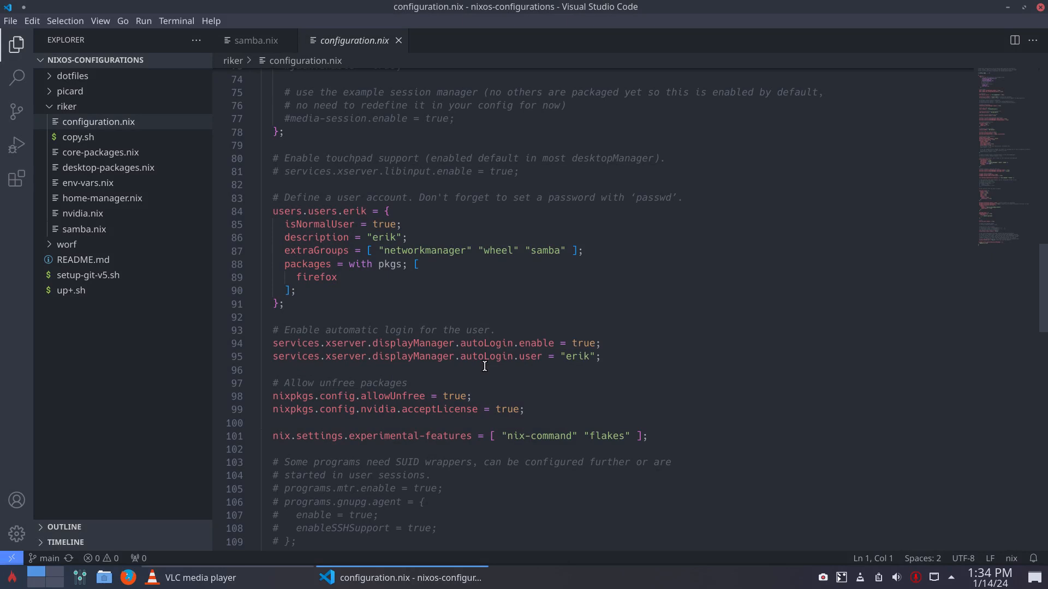
{"action": "mouse_move", "coordinate": [481, 363]}
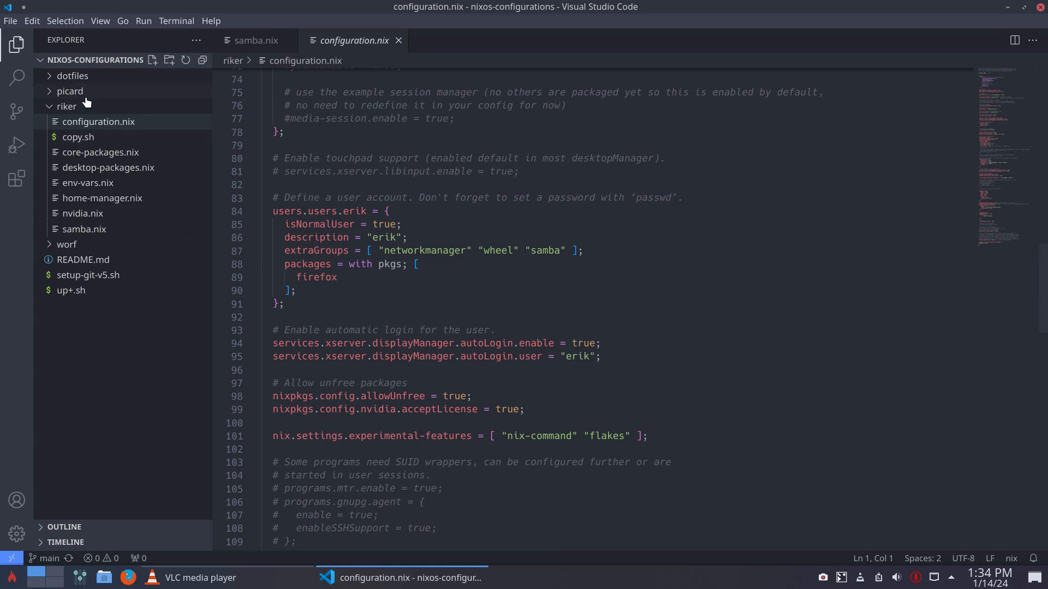
{"action": "mouse_move", "coordinate": [107, 214]}
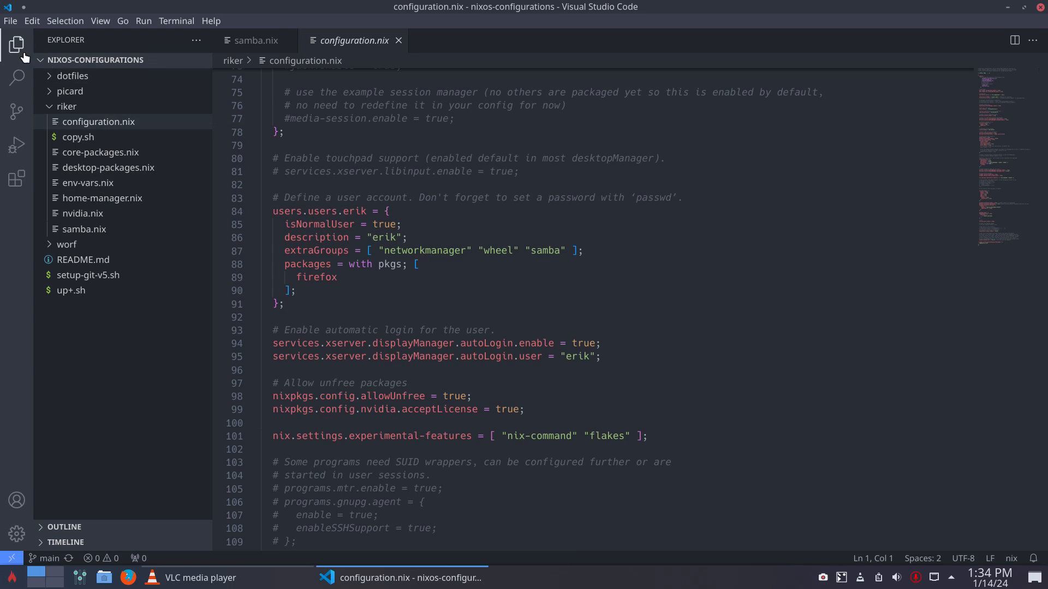
- Show the Extensions view listing Atom One Dark Theme and Better Nix Syntax
{"action": "left_click", "coordinate": [17, 179]}
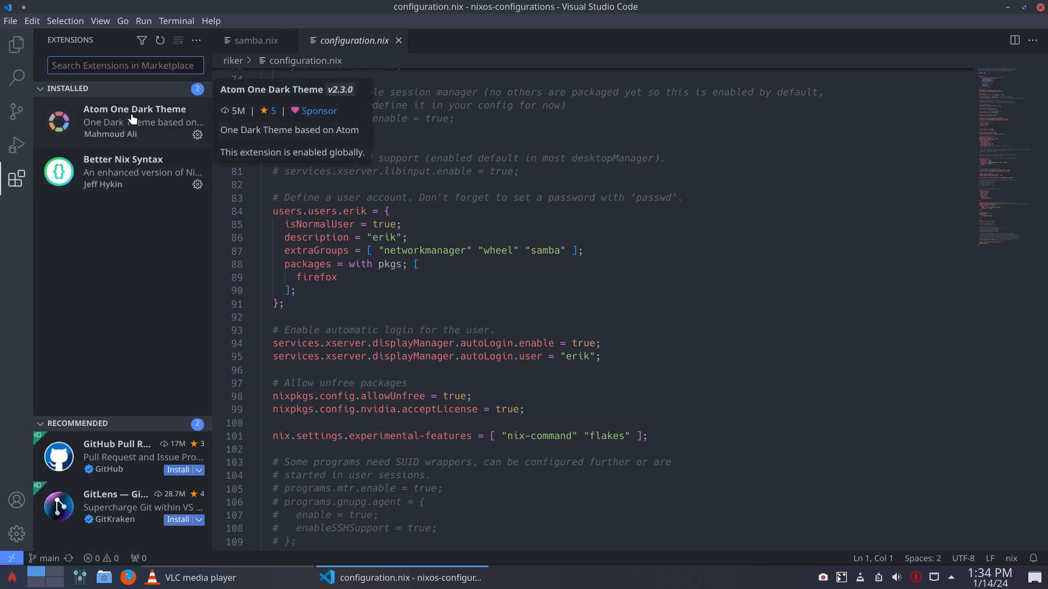
{"action": "left_click", "coordinate": [414, 171]}
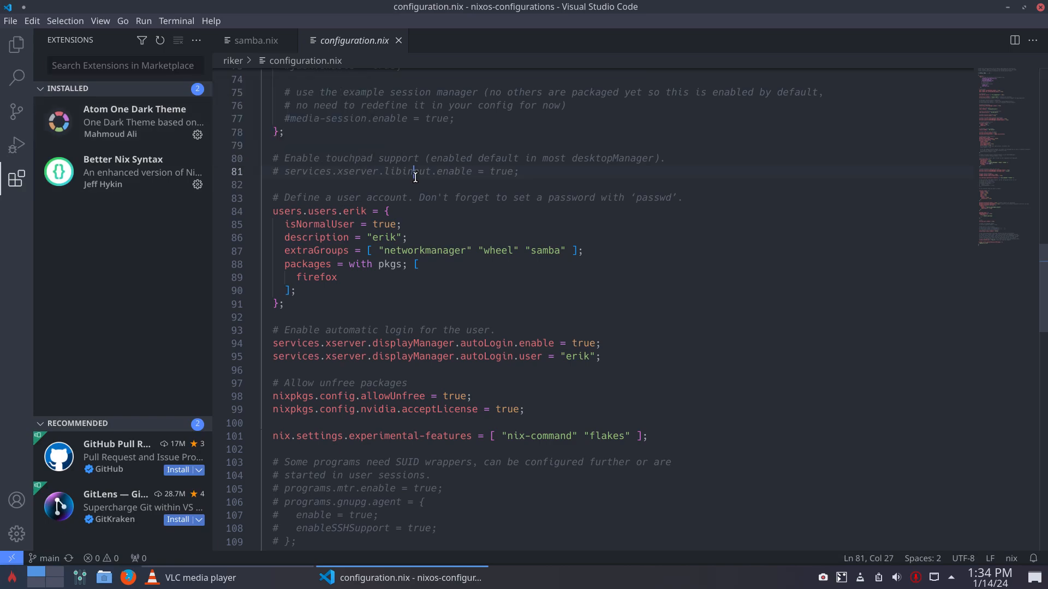
{"action": "scroll", "scroll_direction": "down", "scroll_amount": 3}
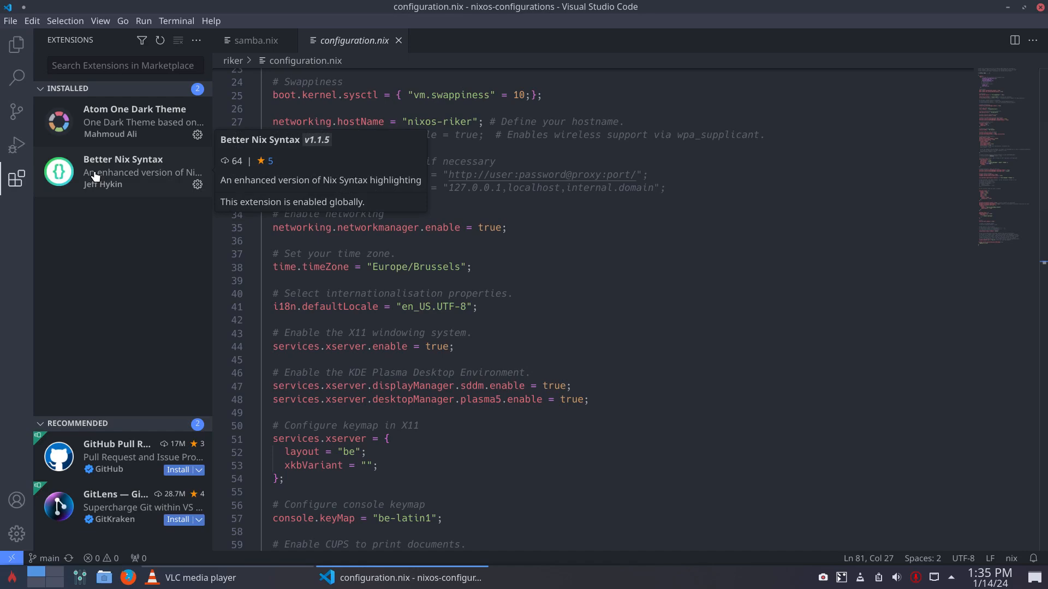
{"action": "mouse_move", "coordinate": [13, 179]}
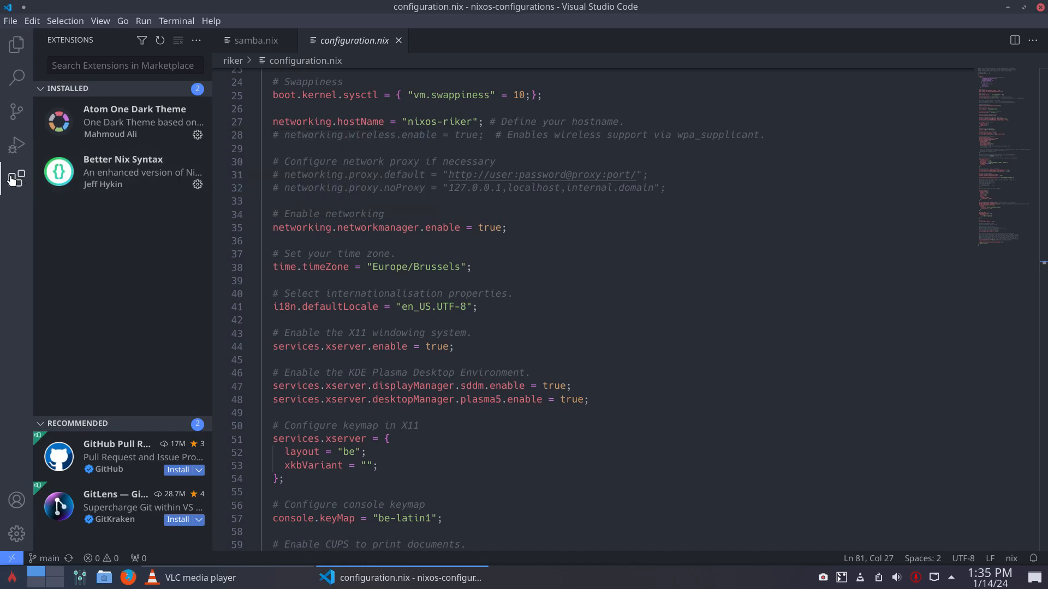
{"action": "left_click", "coordinate": [124, 66]}
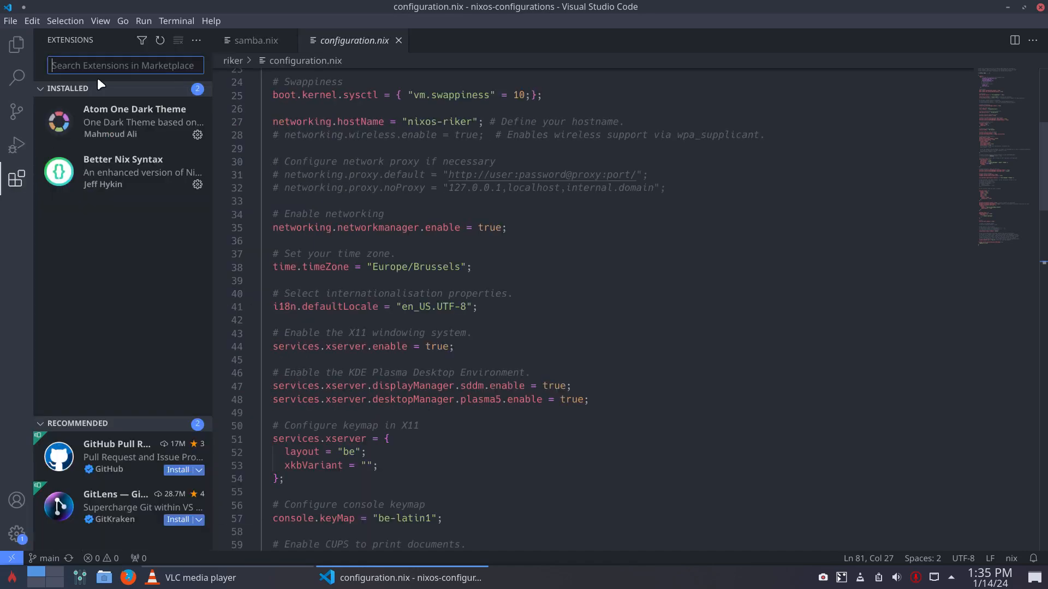
- Search the marketplace for 'theme dark', then 'syntax nix', showing Better Nix Syntax installed
{"action": "type", "text": "theme dark"}
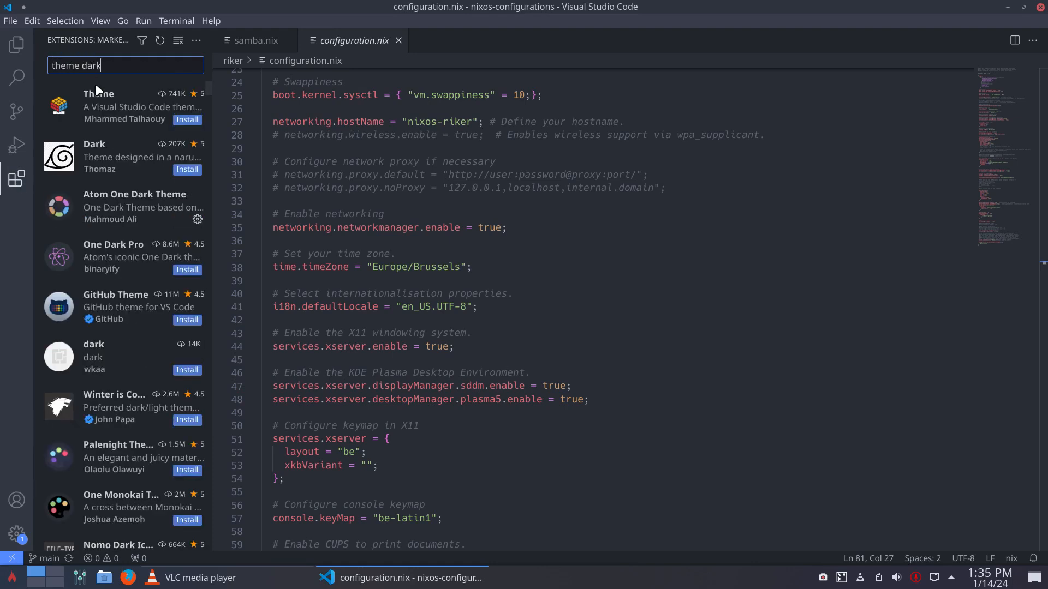
{"action": "mouse_move", "coordinate": [104, 67]}
{"action": "type", "text": "syntax"}
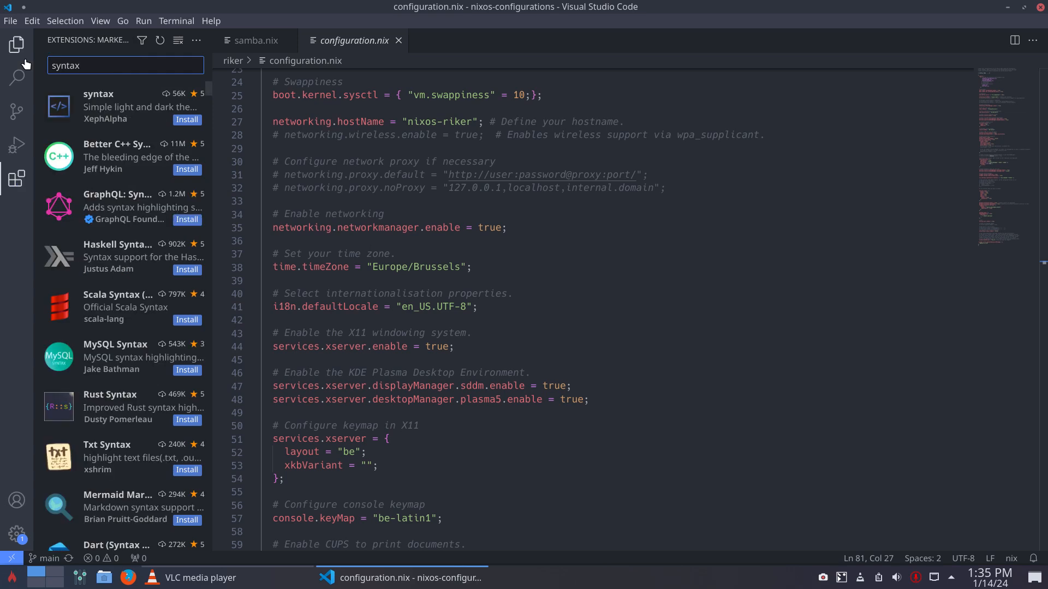
{"action": "mouse_move", "coordinate": [107, 158]}
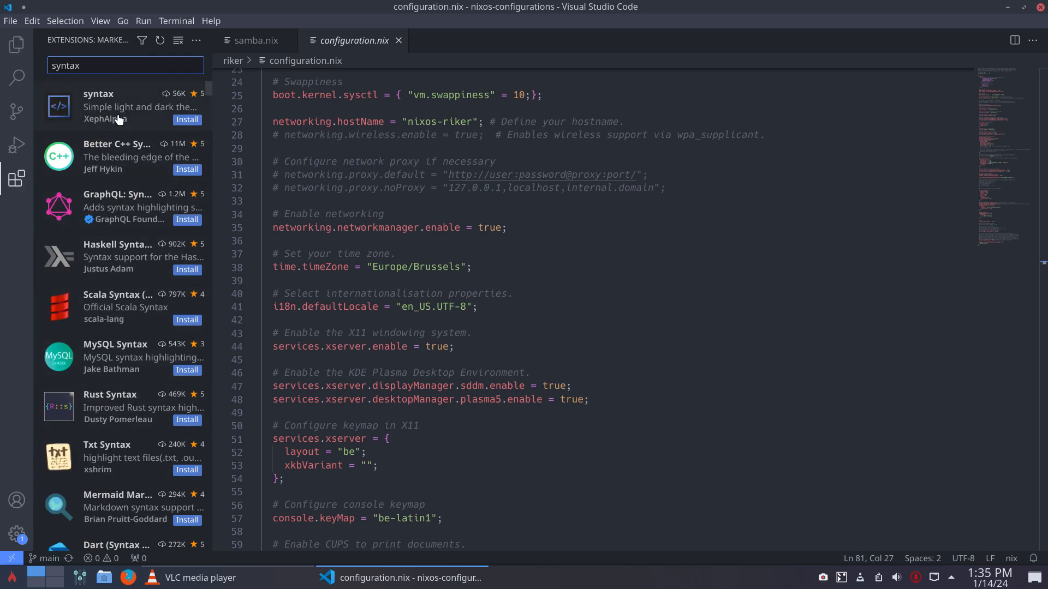
{"action": "type", "text": "nix"}
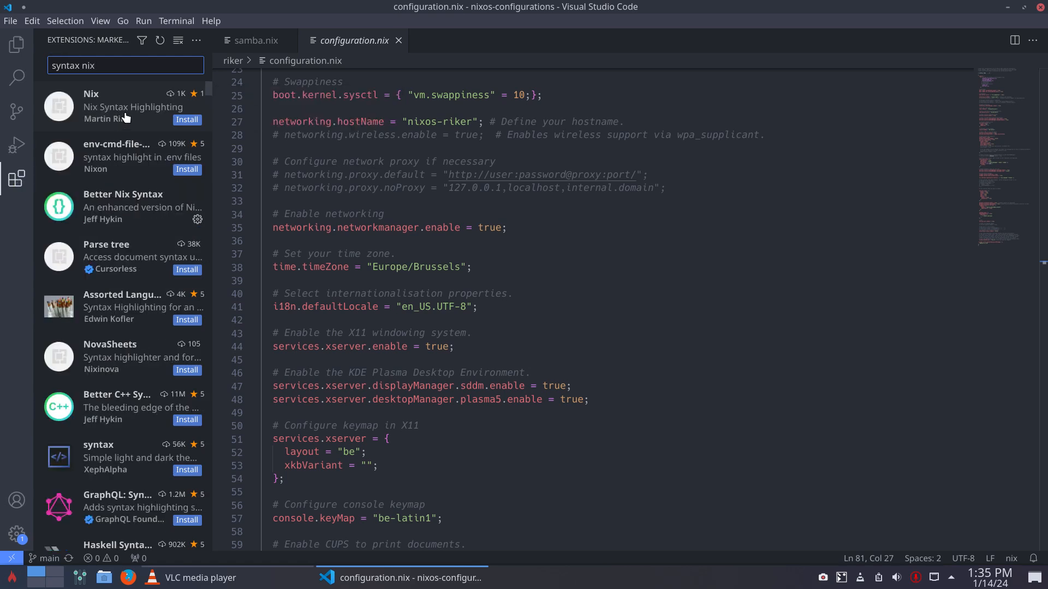
{"action": "mouse_move", "coordinate": [155, 209]}
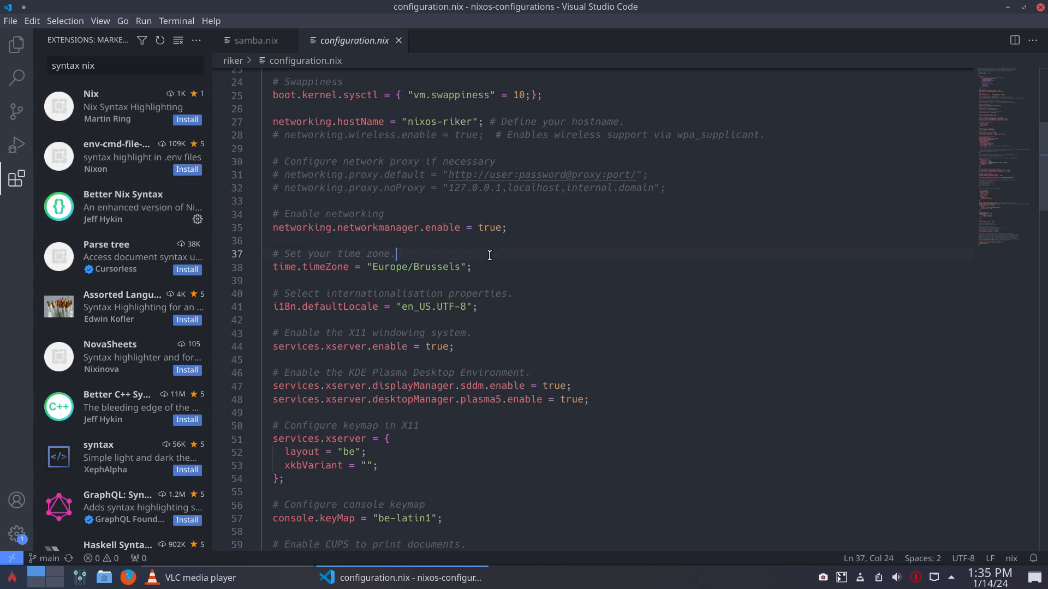
- Scroll to services.avahi in configuration.nix and delete its opening brace
{"action": "scroll", "scroll_direction": "down", "scroll_amount": 3}
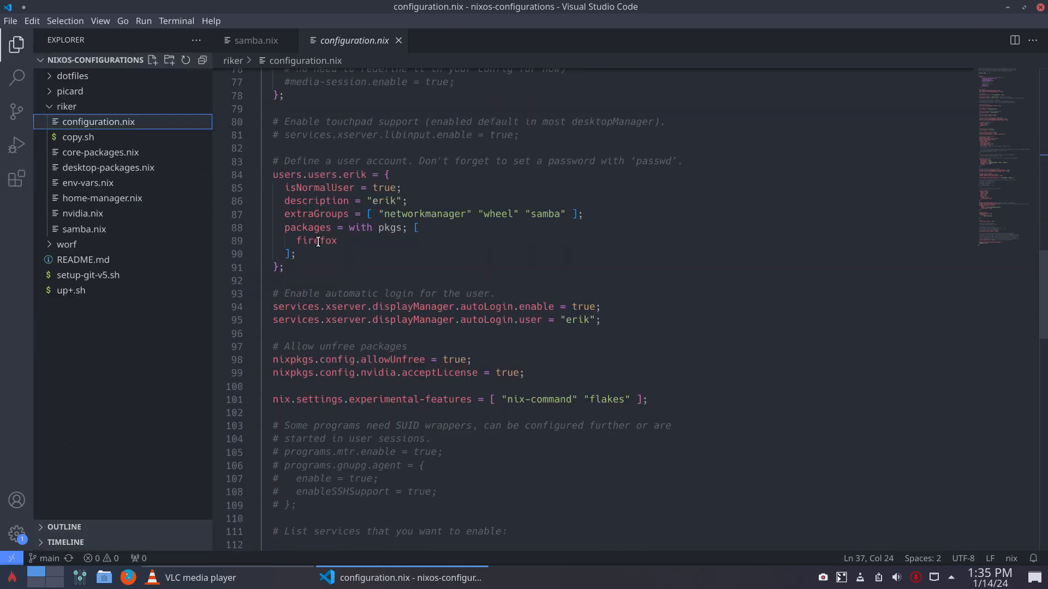
{"action": "scroll", "scroll_direction": "down", "scroll_amount": 3}
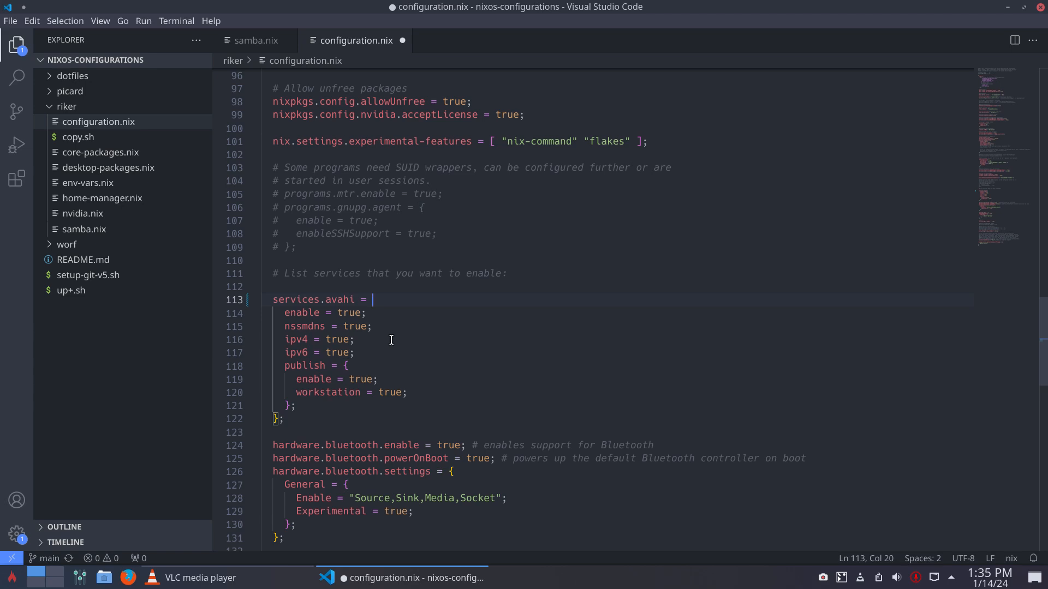
{"action": "type", "text": "{"}
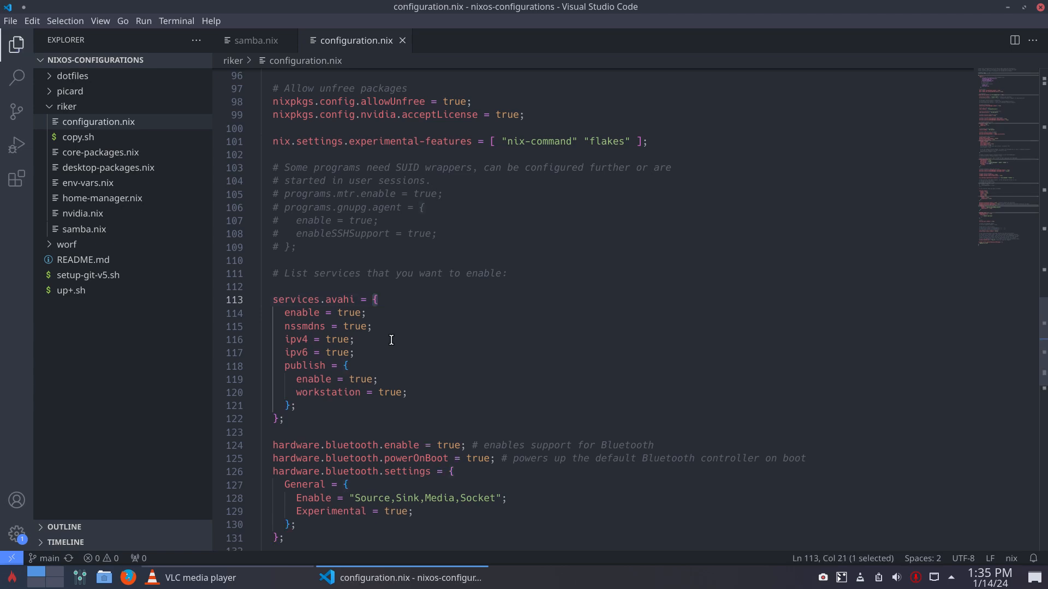
{"action": "key", "text": "Backspace"}
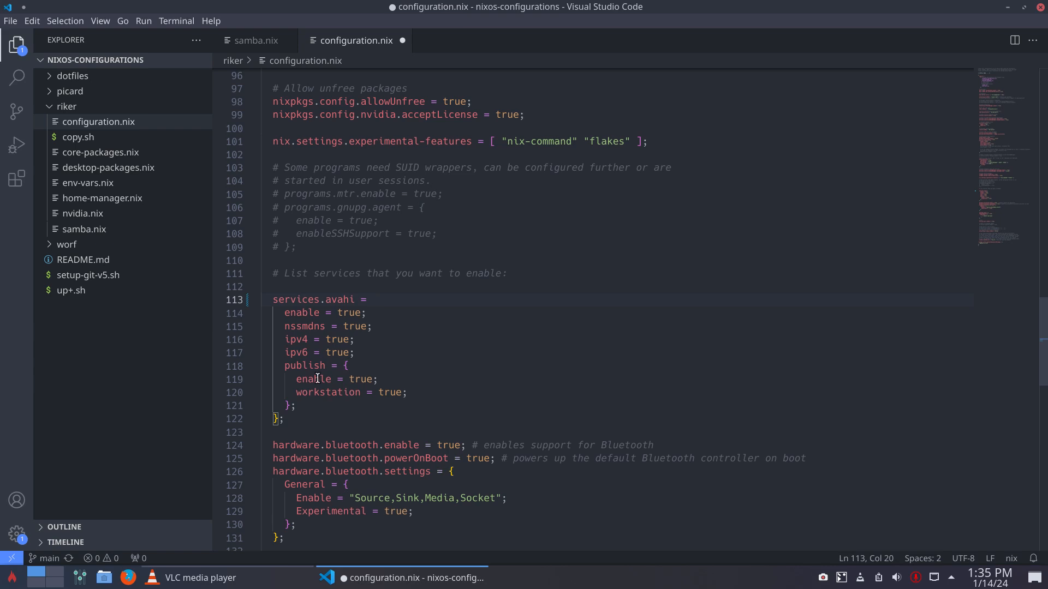